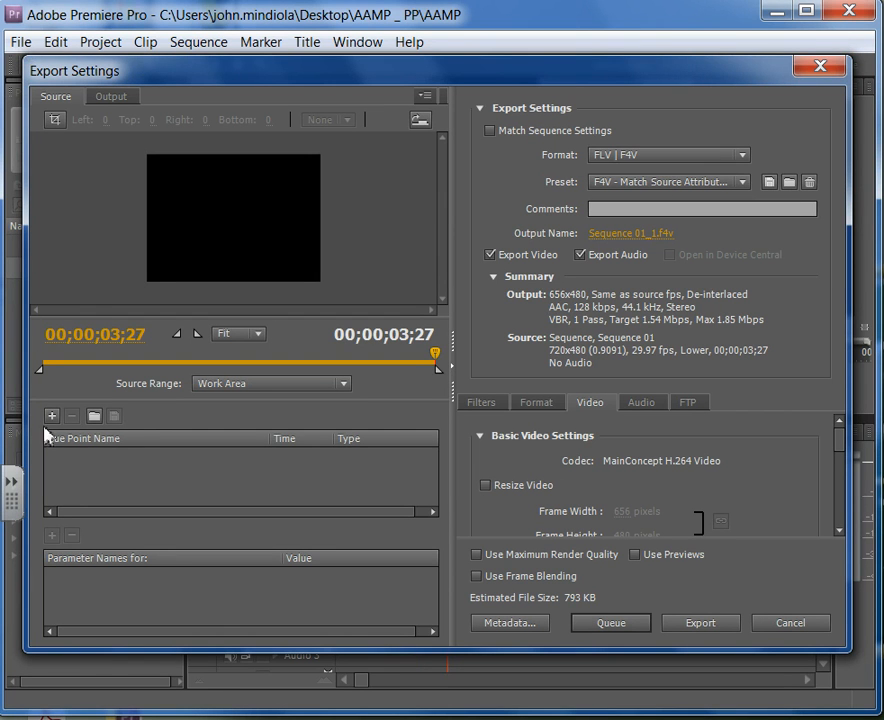
mouse_move(585, 128)
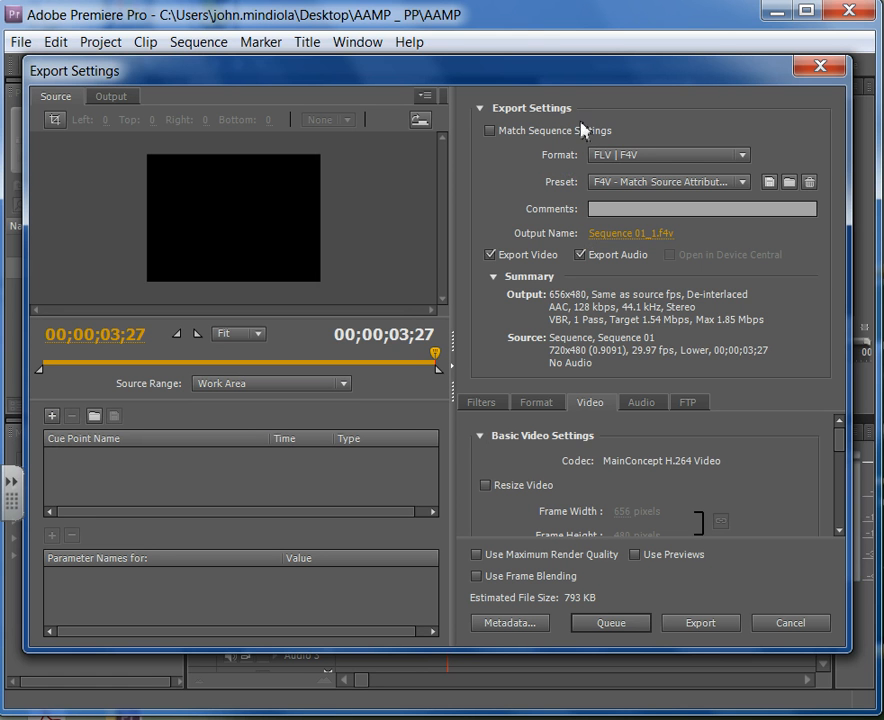
- Keep FLV | F4V as the export format and show its preset list
click(668, 154)
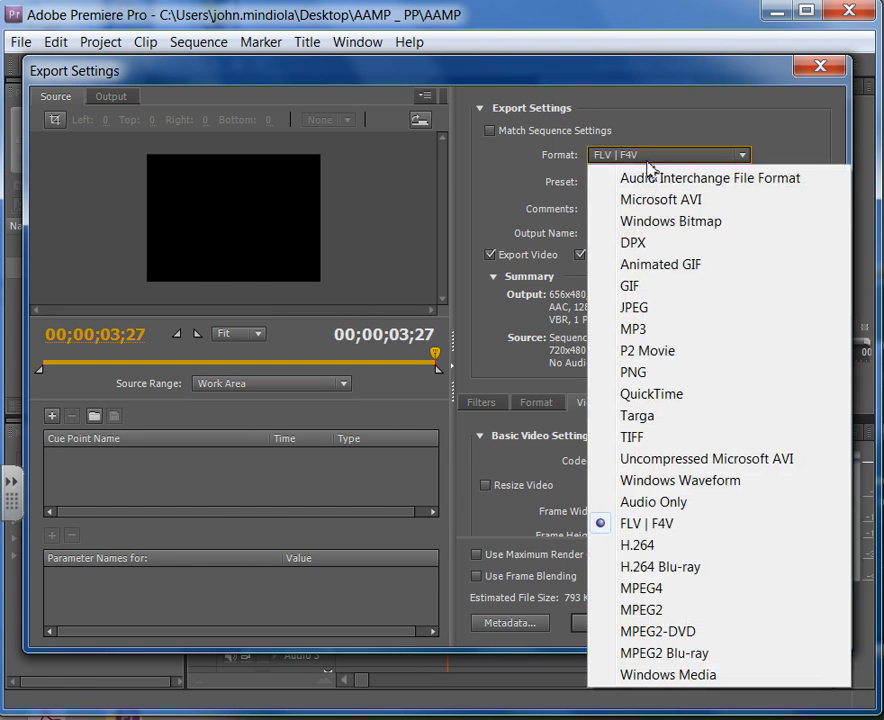
mouse_move(678, 523)
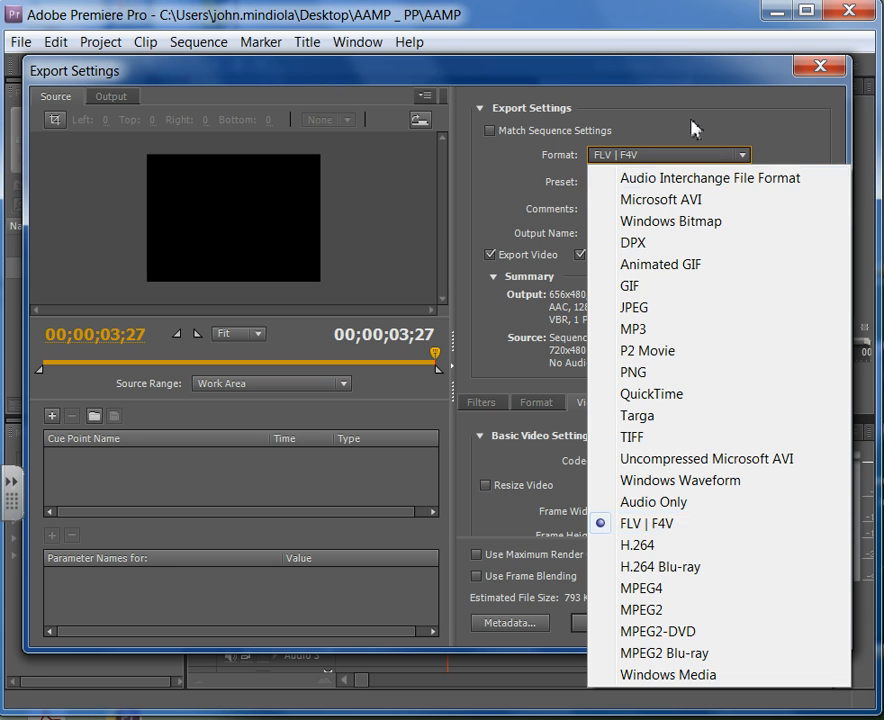
click(668, 181)
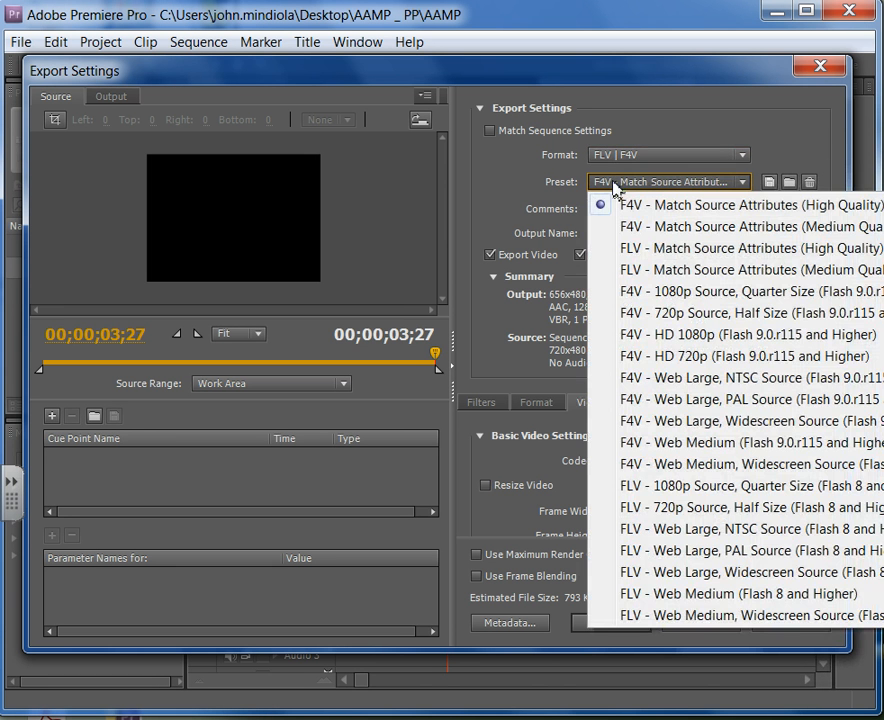
mouse_move(750, 205)
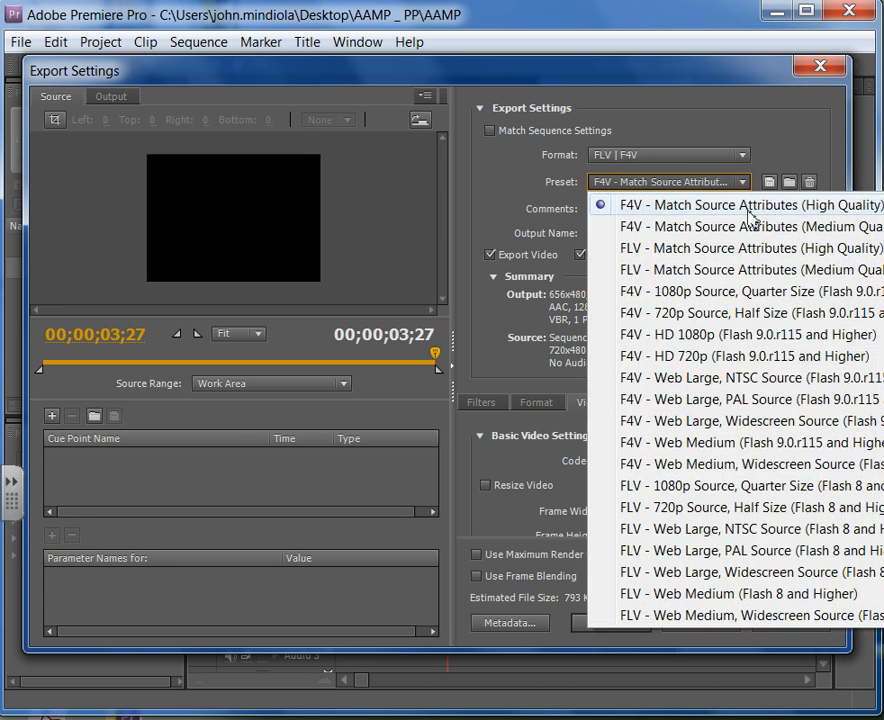
mouse_move(665, 217)
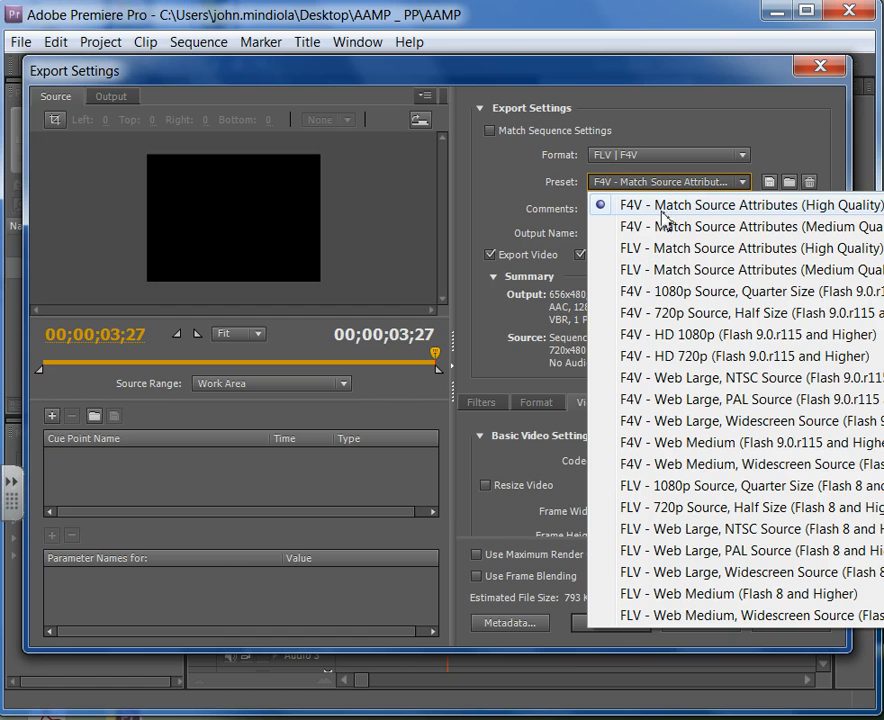
mouse_move(663, 226)
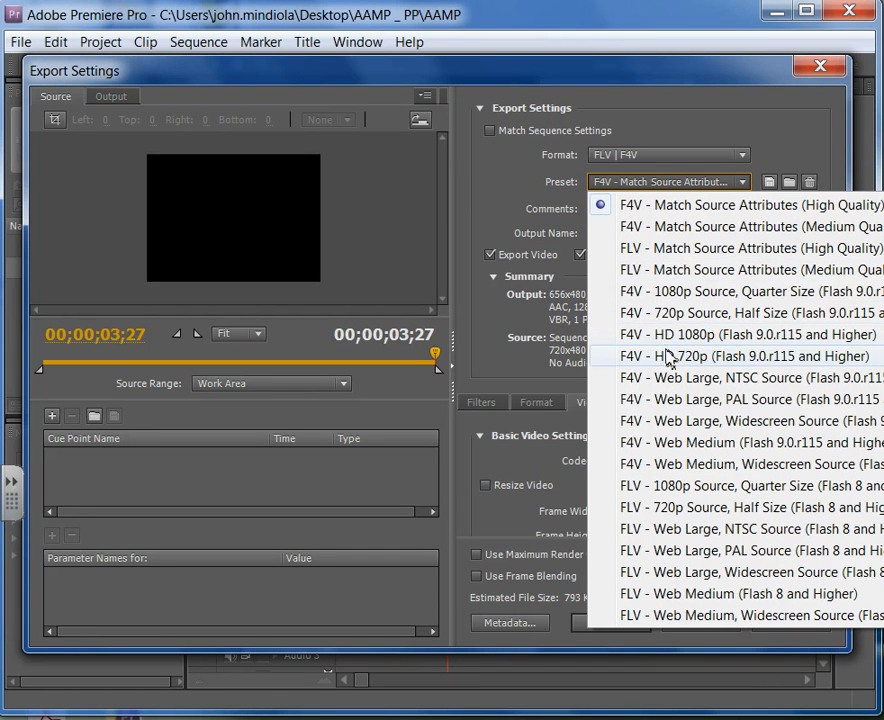
mouse_move(673, 456)
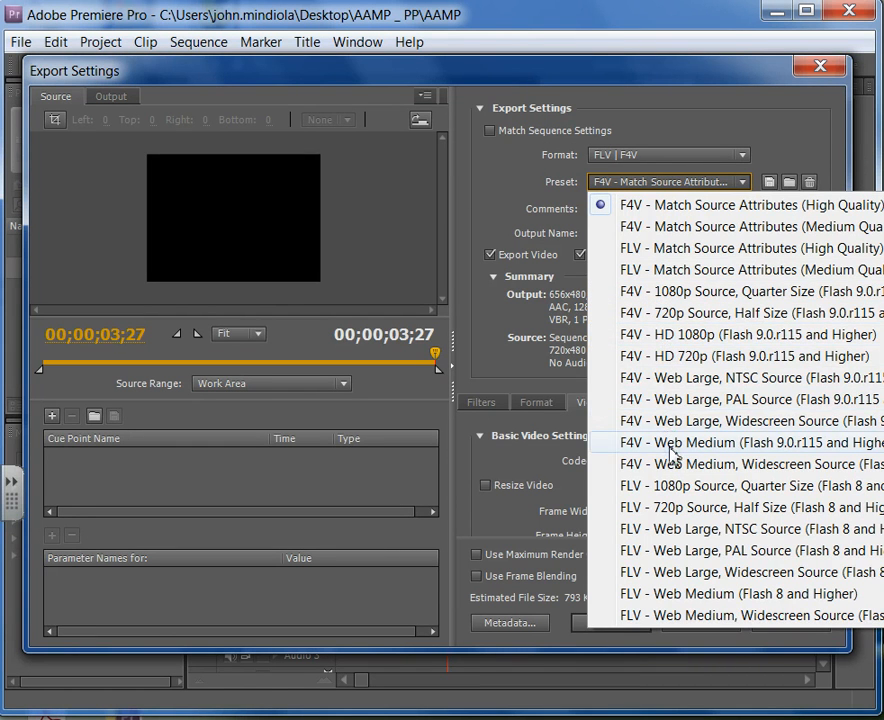
mouse_move(751, 453)
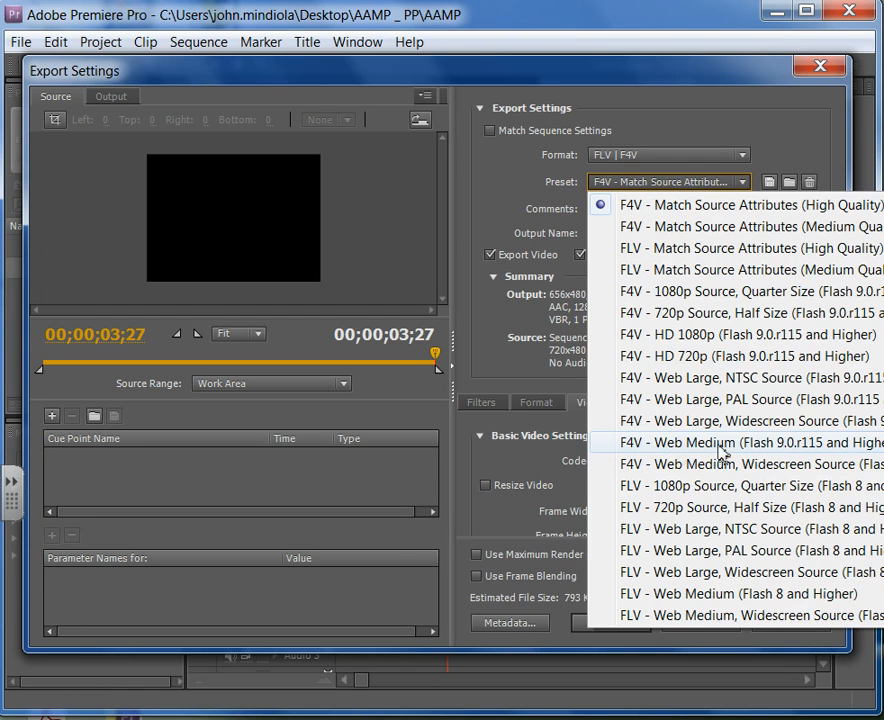
- Choose the F4V - Web Medium preset, review the Video settings, and export
click(712, 442)
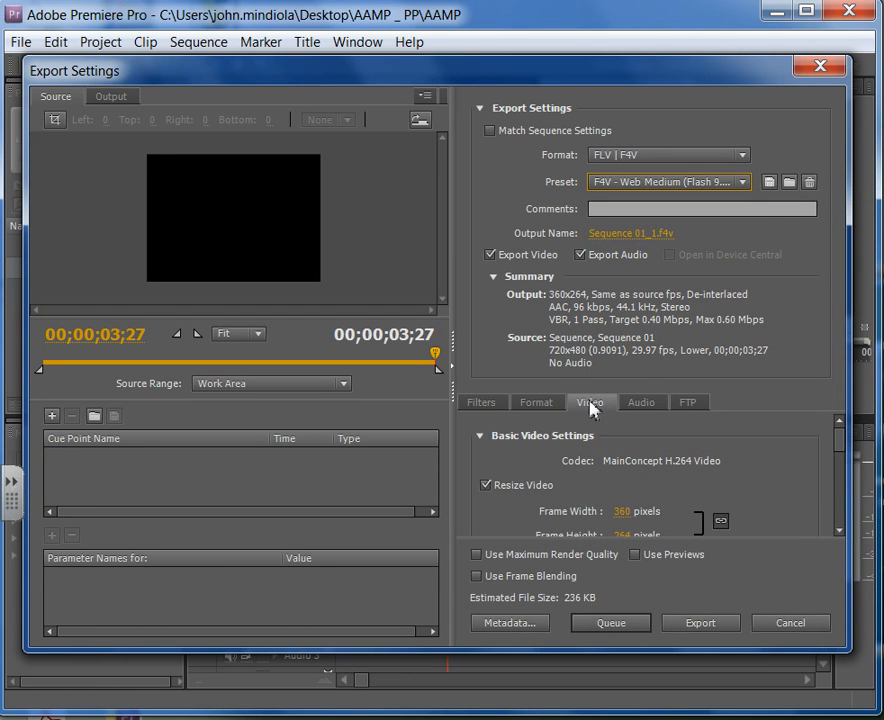
scroll(down, 3)
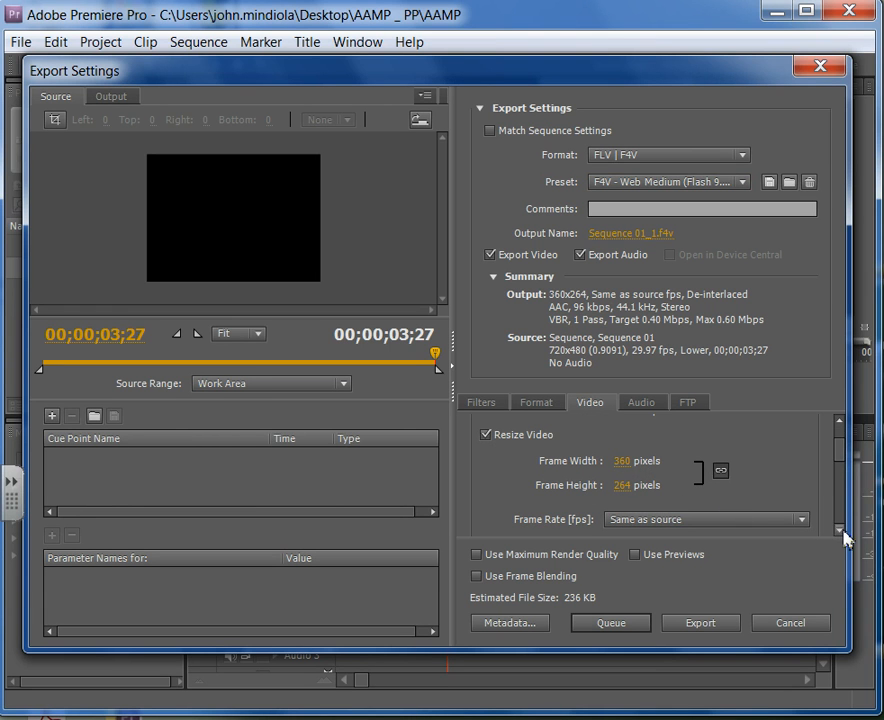
scroll(down, 3)
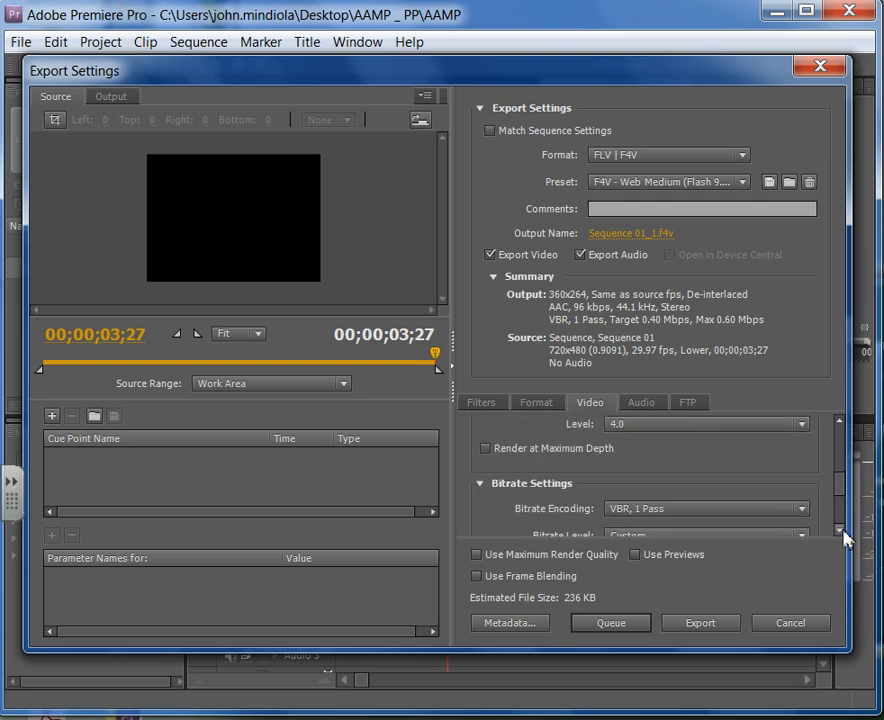
scroll(down, 3)
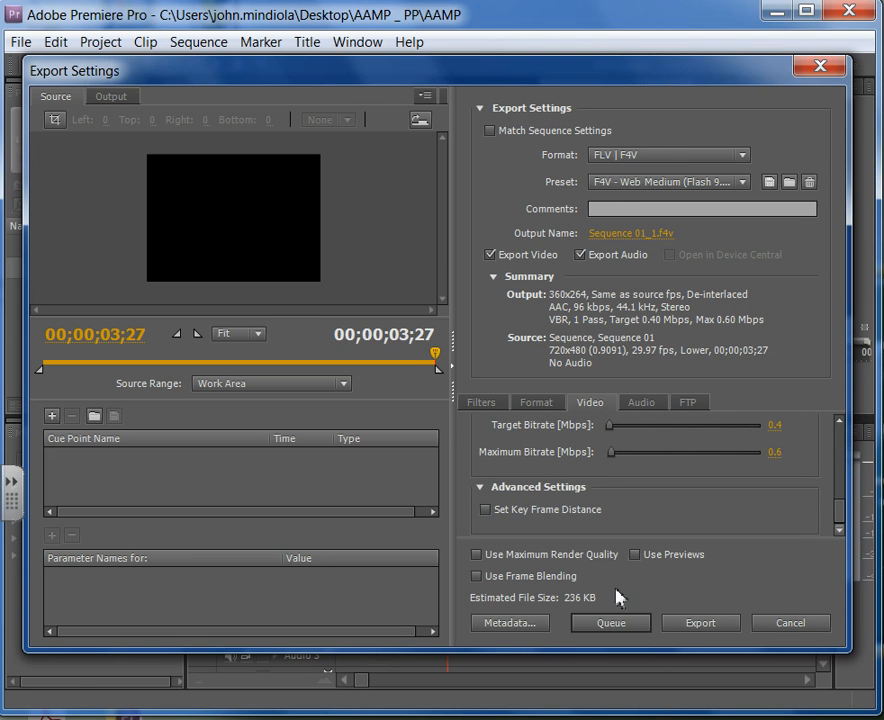
click(700, 622)
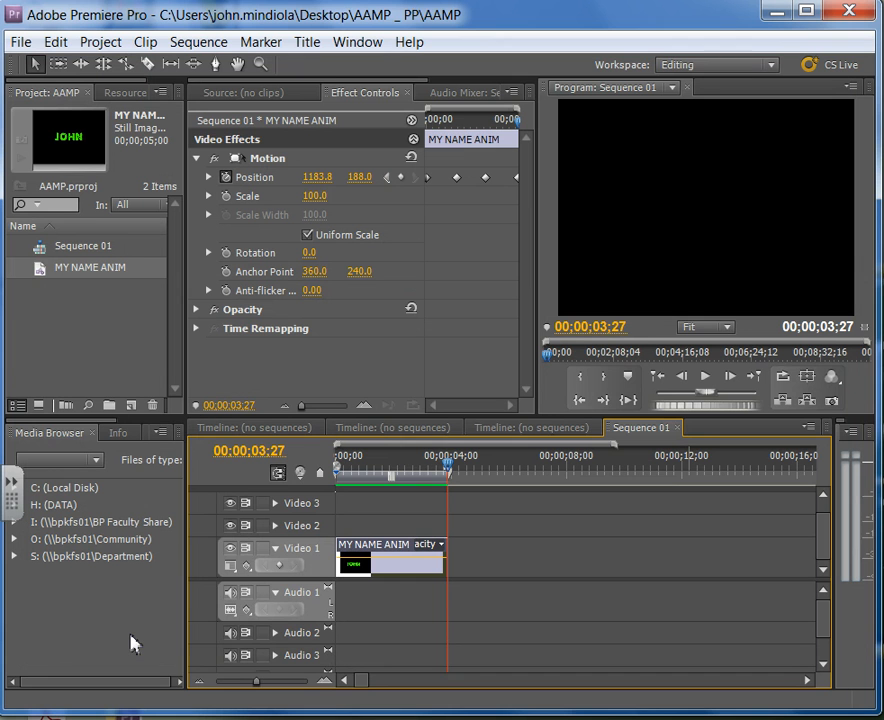
mouse_move(127, 653)
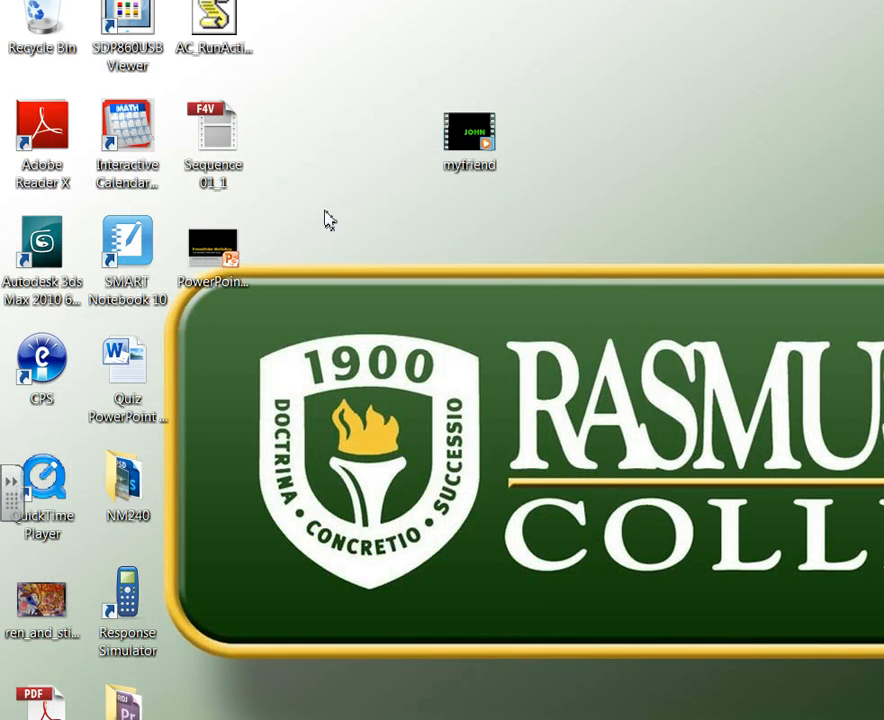
- Move the 127 KB Sequence 01_1 file to a new desktop spot and bring up its options
drag(212, 130, 298, 260)
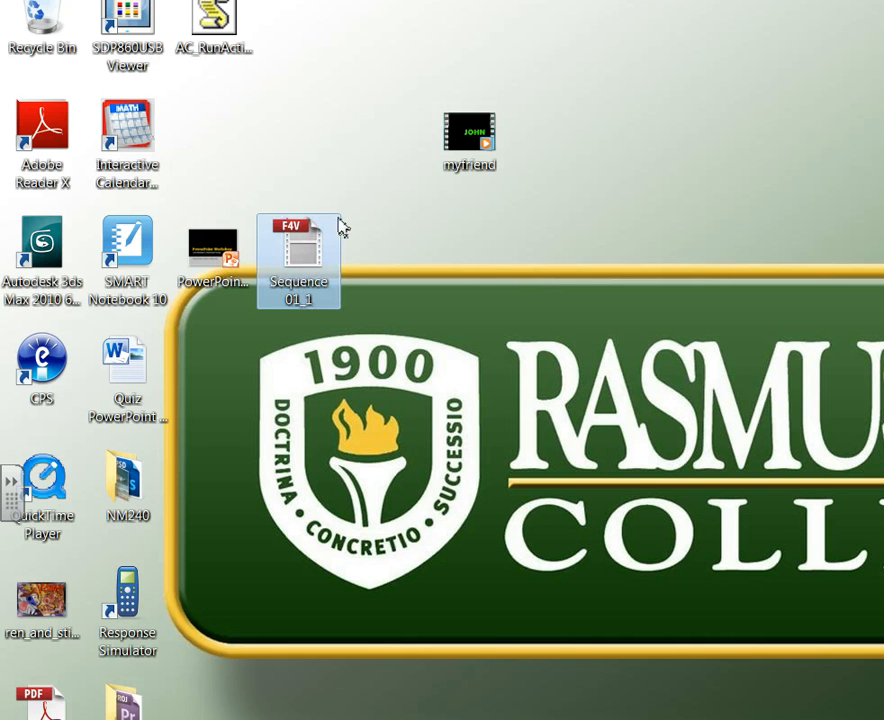
mouse_move(298, 260)
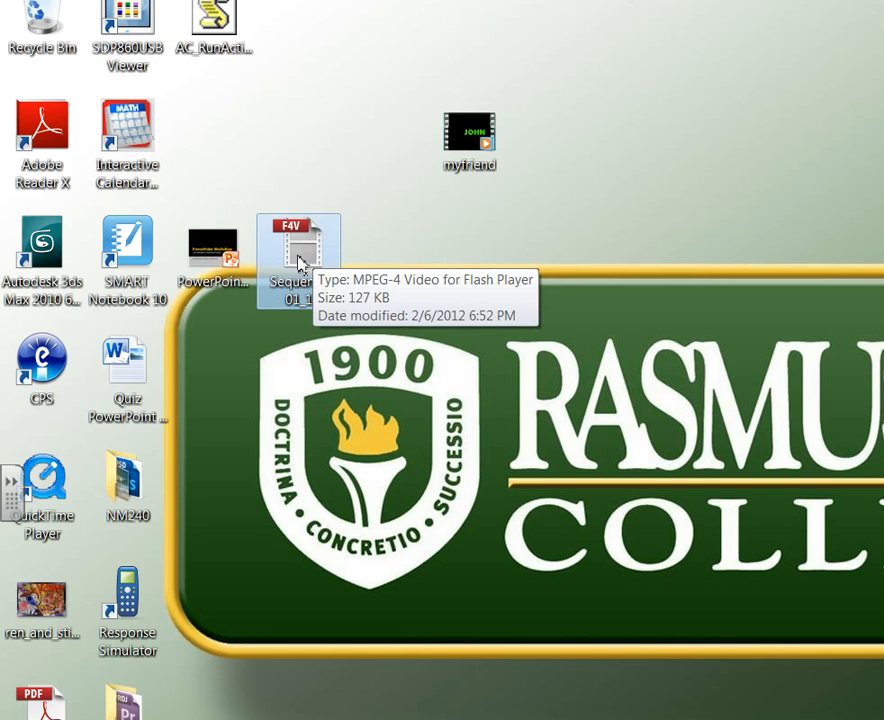
right_click(298, 255)
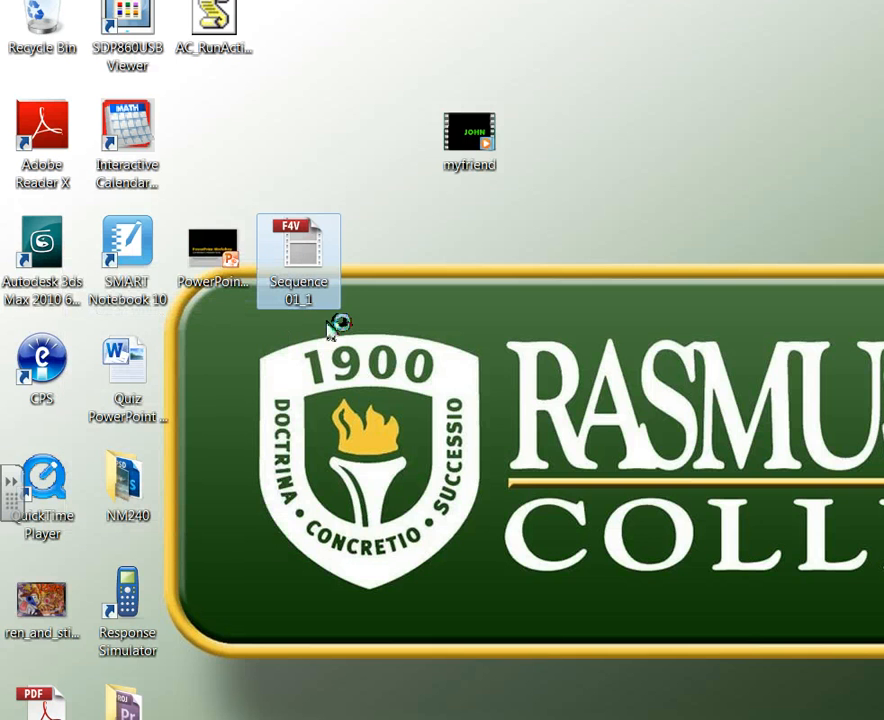
- Open Sequence 01_1.f4v with Adobe Media Player, keeping 'Always use' for F4V files
double_click(298, 260)
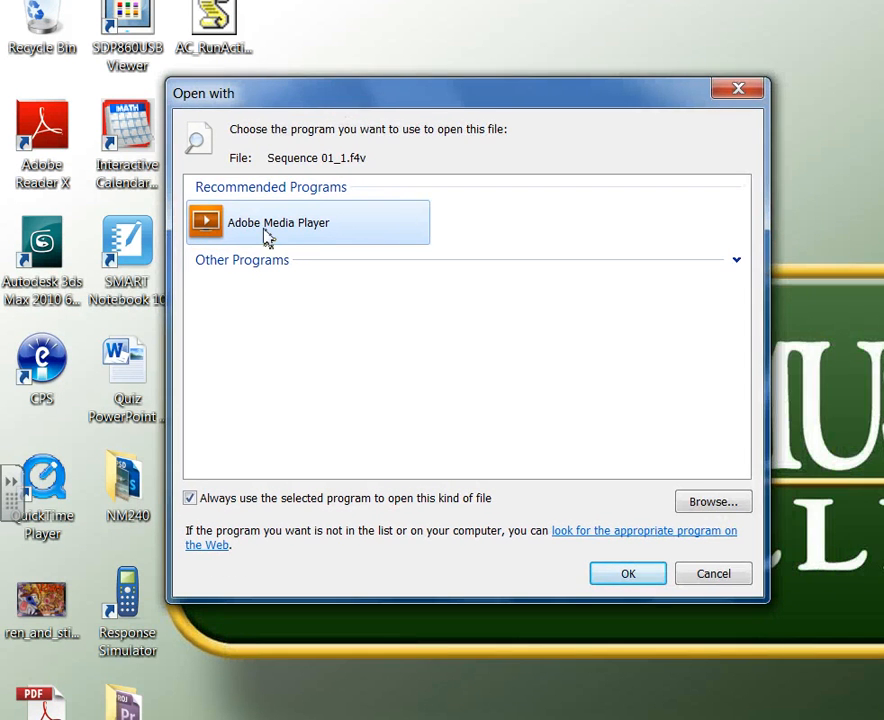
mouse_move(300, 253)
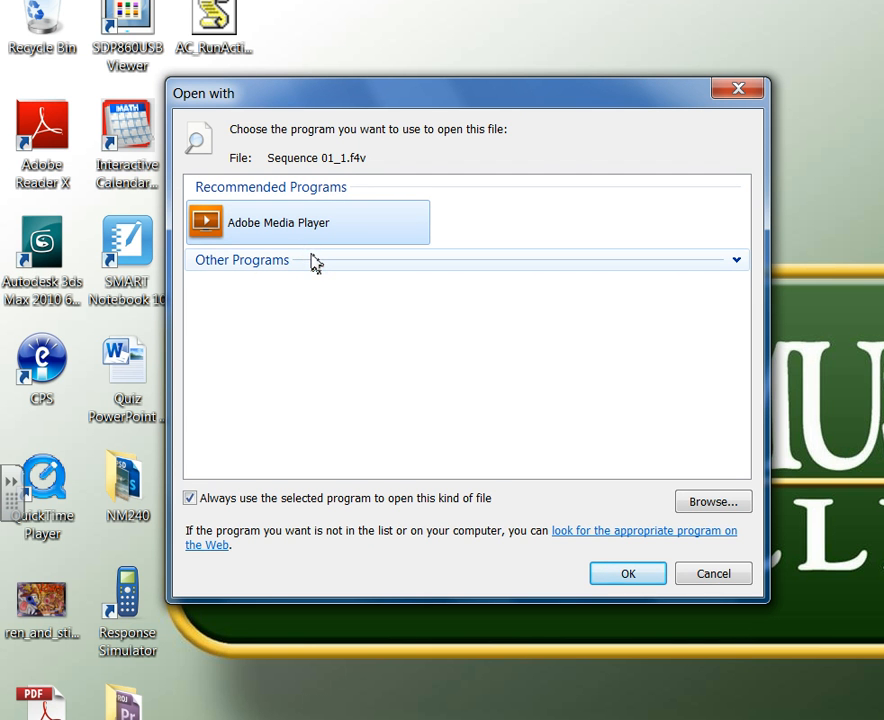
mouse_move(330, 247)
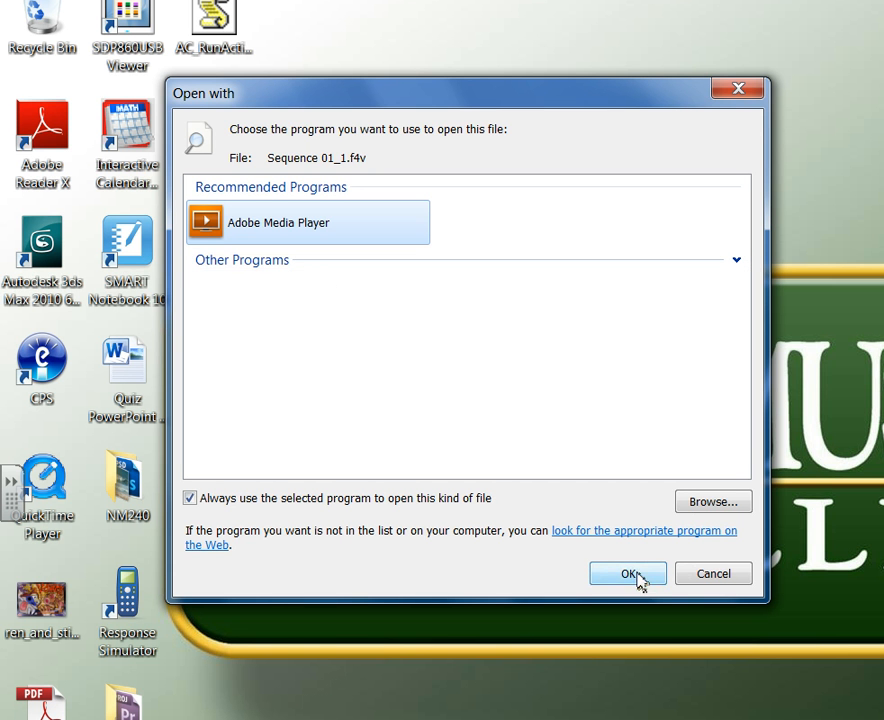
click(627, 573)
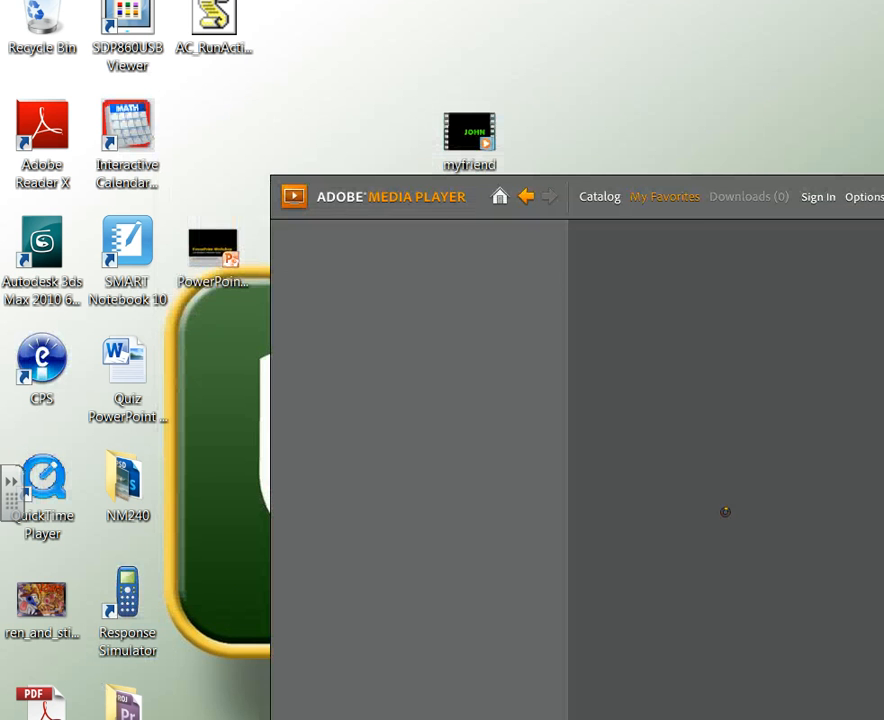
- Select the 3-second Sequence 01_1 video in Adobe Media Player and play it
click(664, 196)
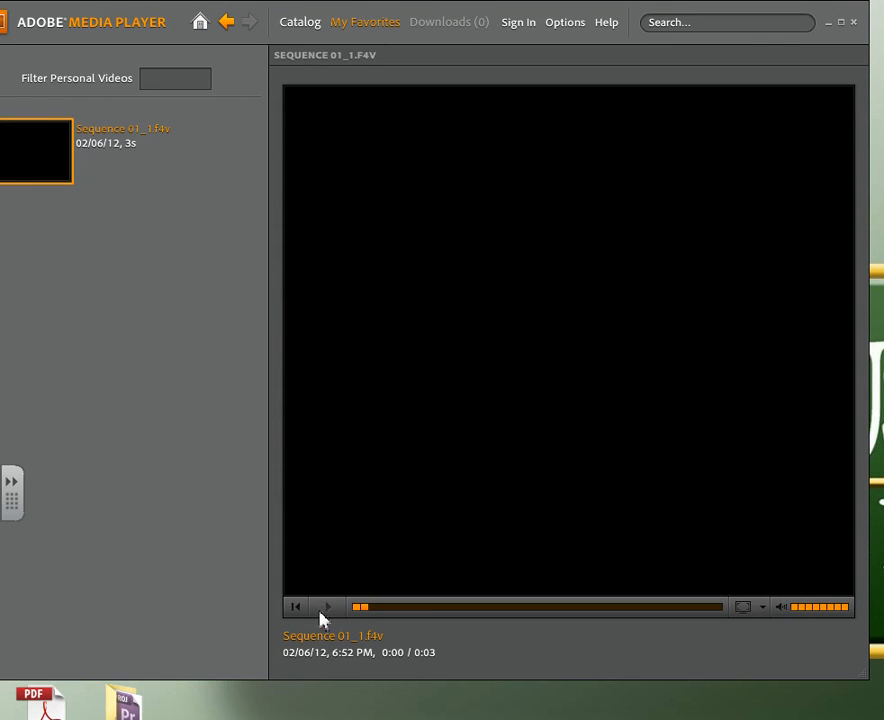
click(327, 607)
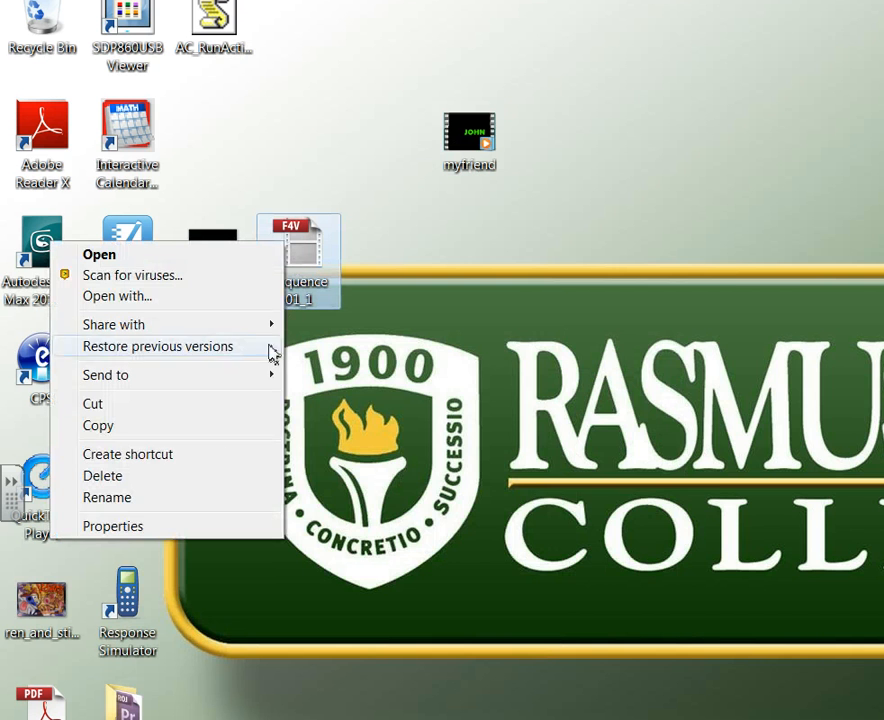
- Open Properties for Sequence 01_1 to confirm it is a 127 KB F4V file
click(113, 525)
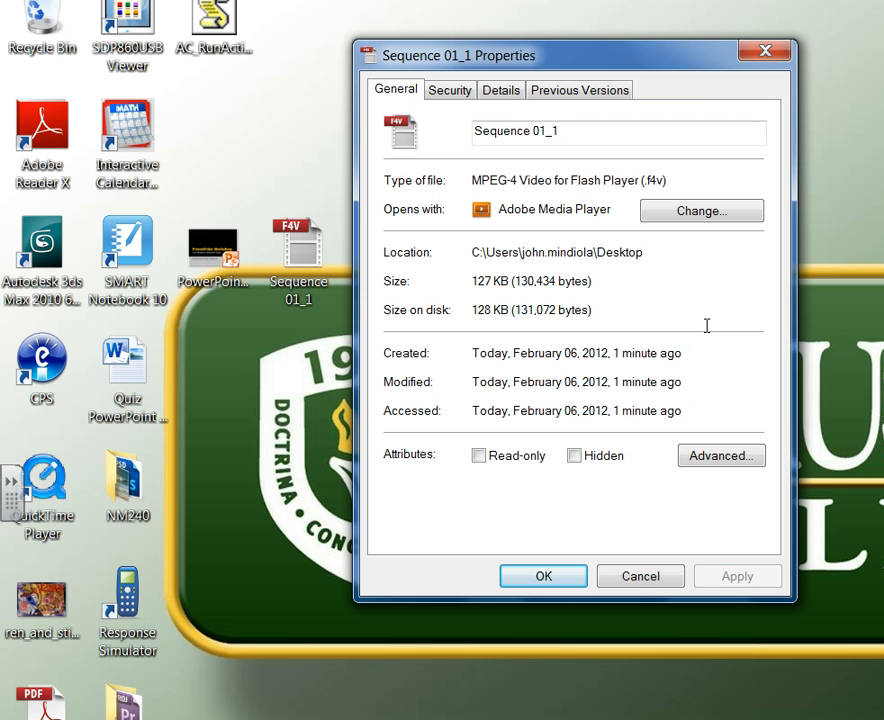
mouse_move(703, 338)
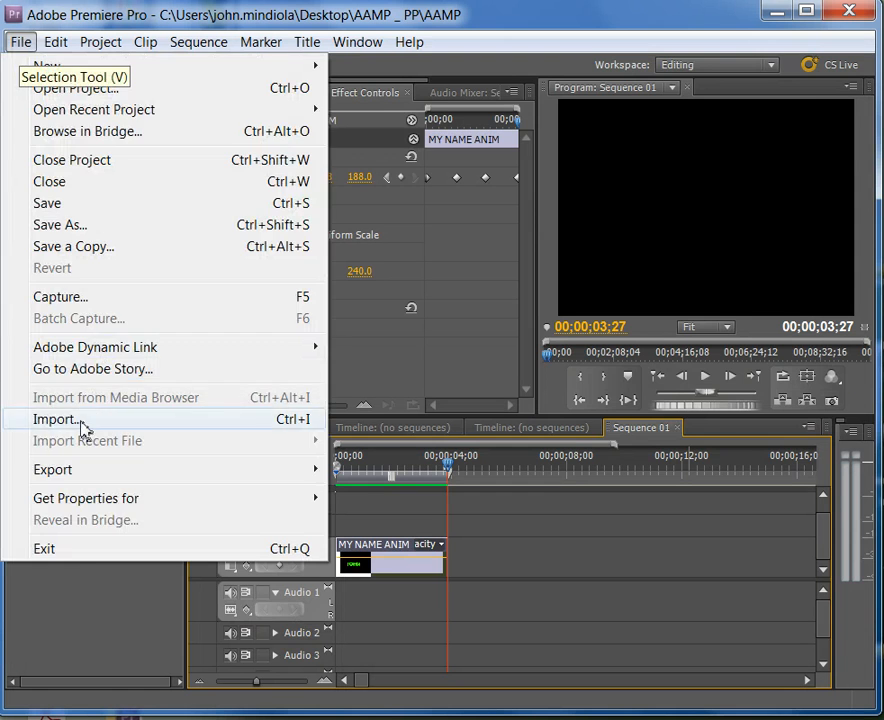
- Import the ren_and_stimpy JPEG from the Desktop folder into the project
click(57, 419)
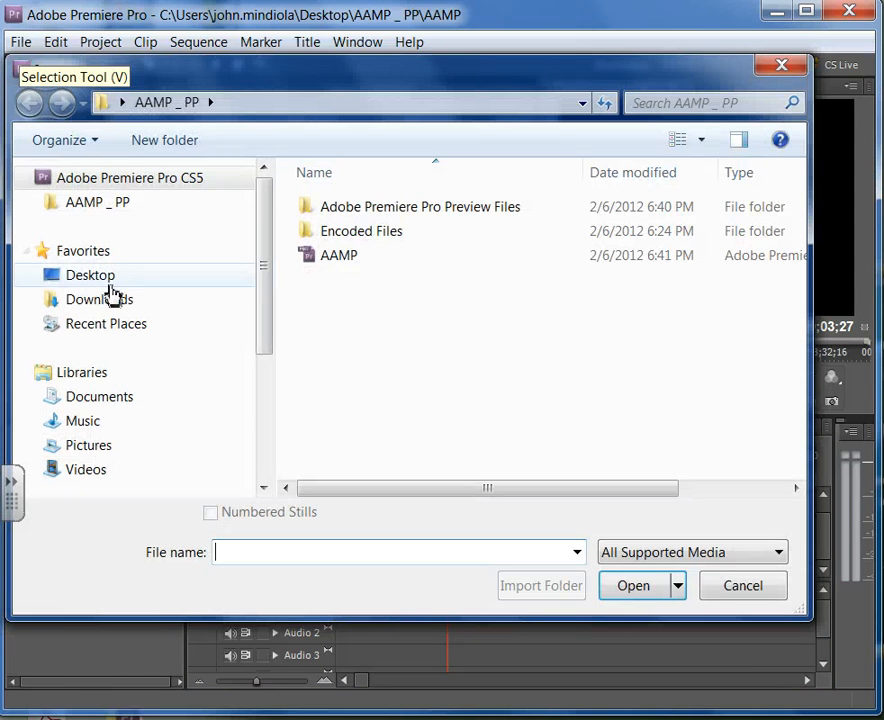
click(90, 275)
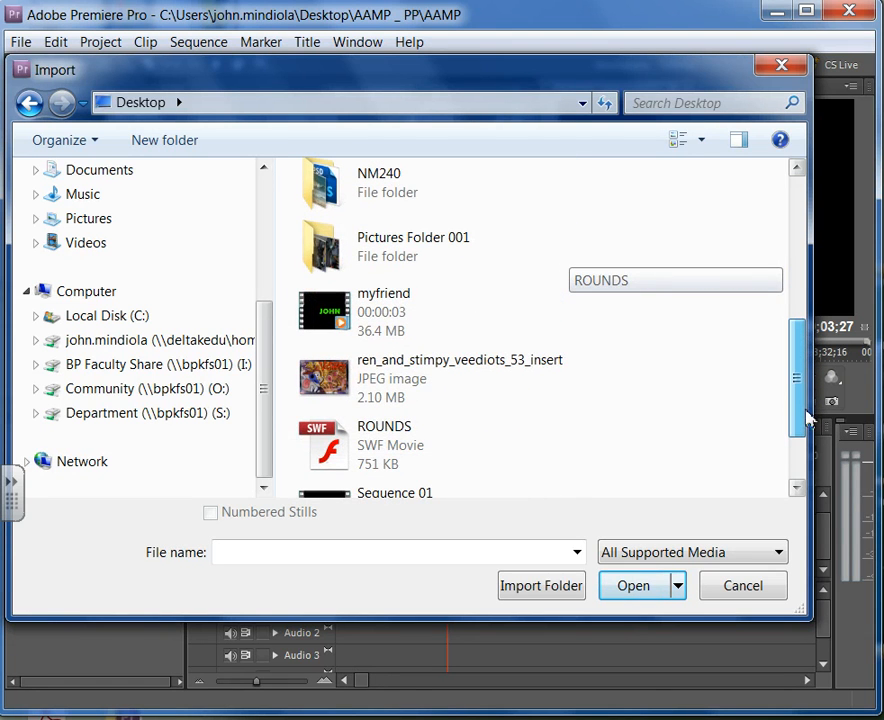
click(460, 378)
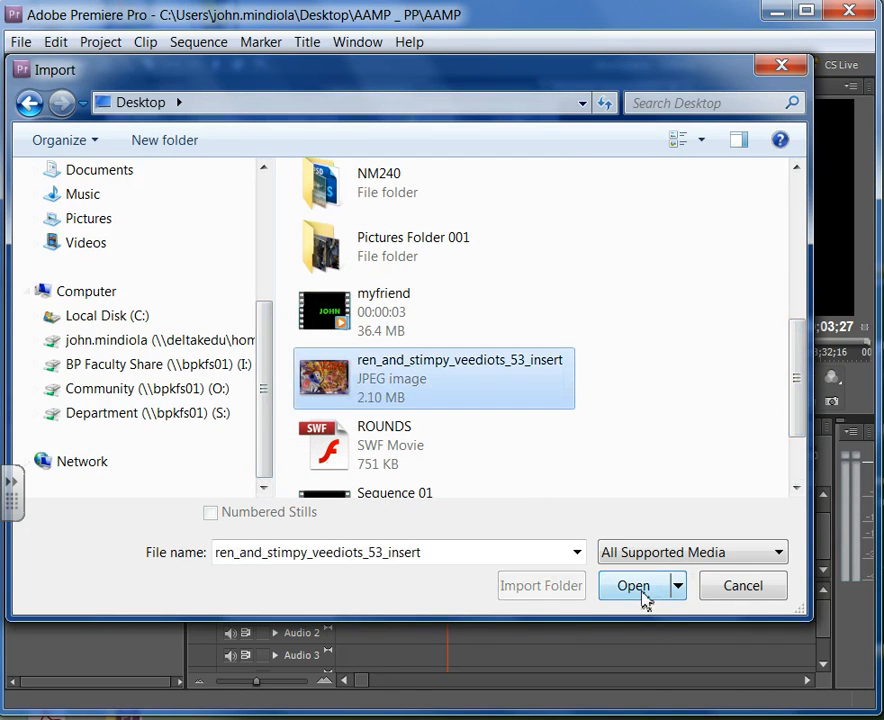
click(632, 586)
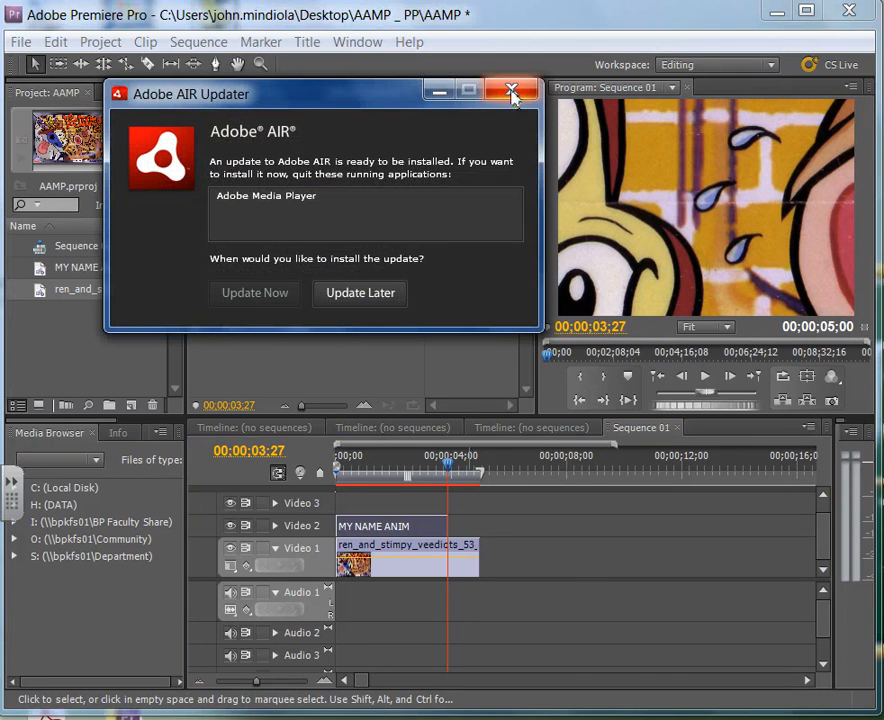
- Close the Adobe AIR Updater and trim the image clip to end with MY NAME ANIM
click(512, 90)
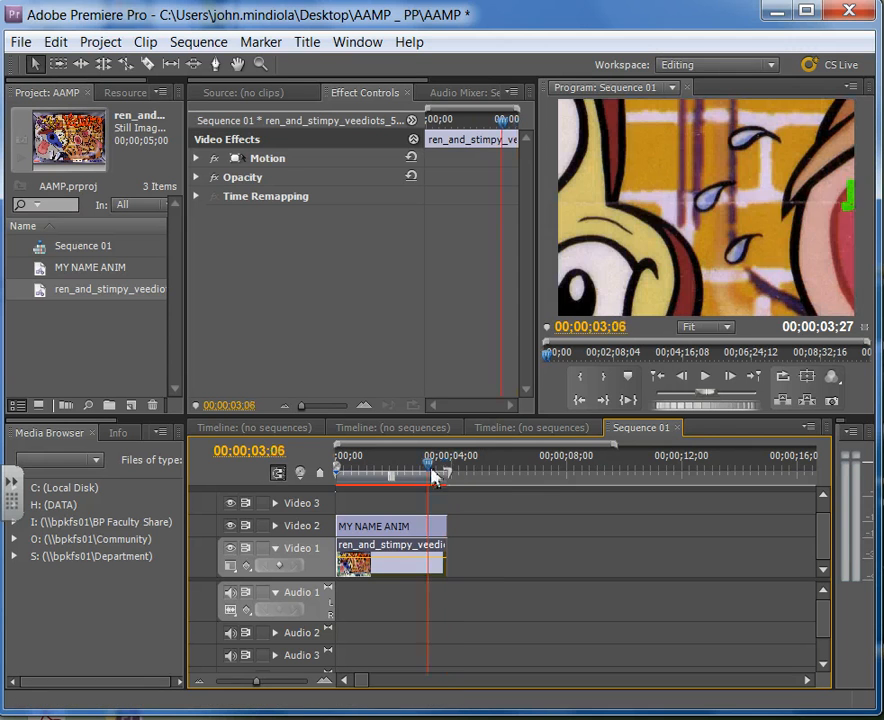
drag(427, 467, 367, 467)
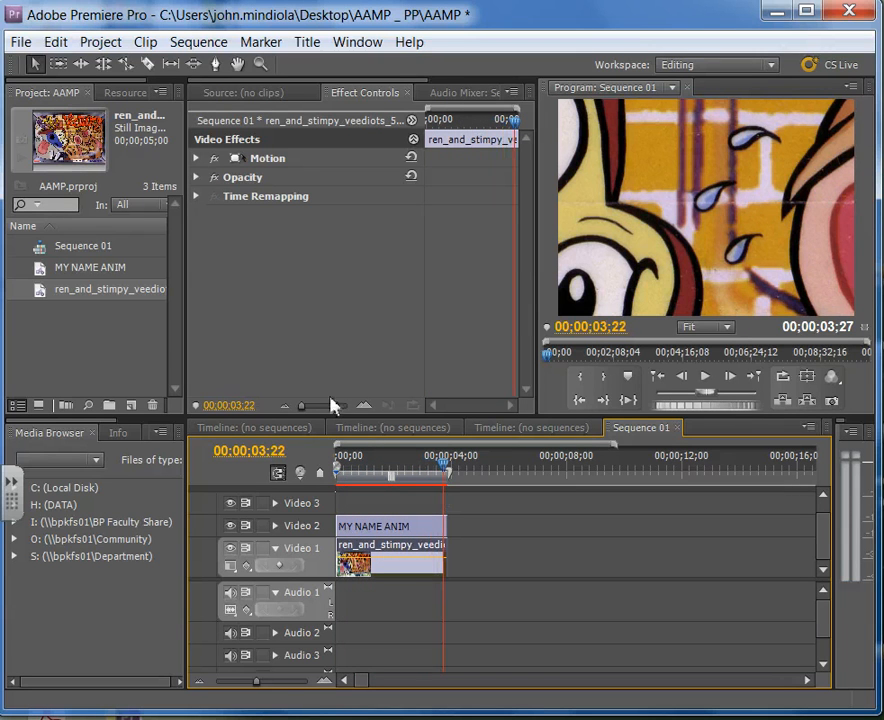
- Expand Motion and resize the image to Scale 24.2 at position 379.9, 260.0
click(196, 158)
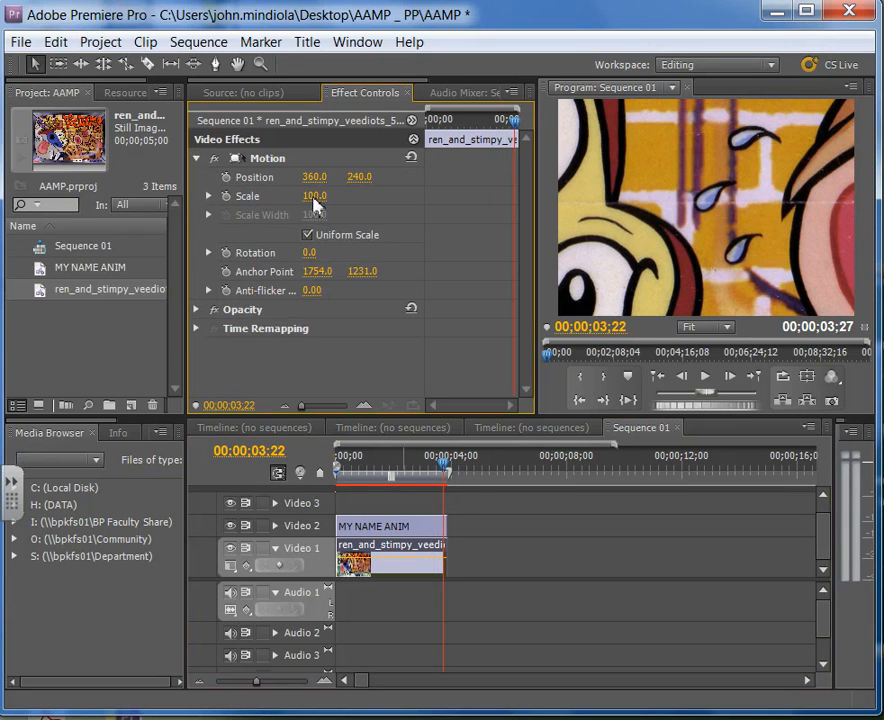
click(432, 470)
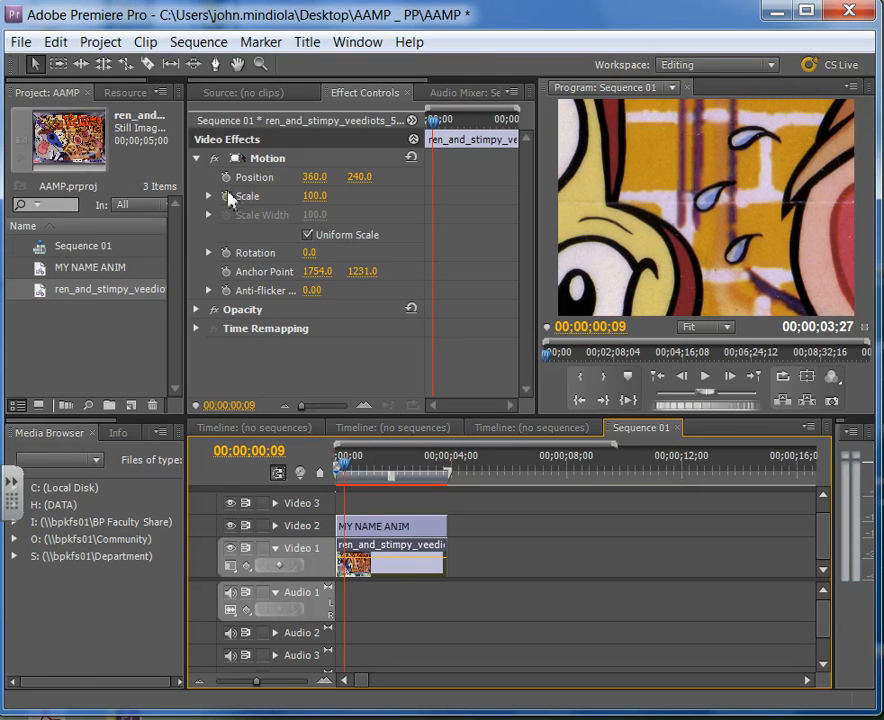
mouse_move(631, 173)
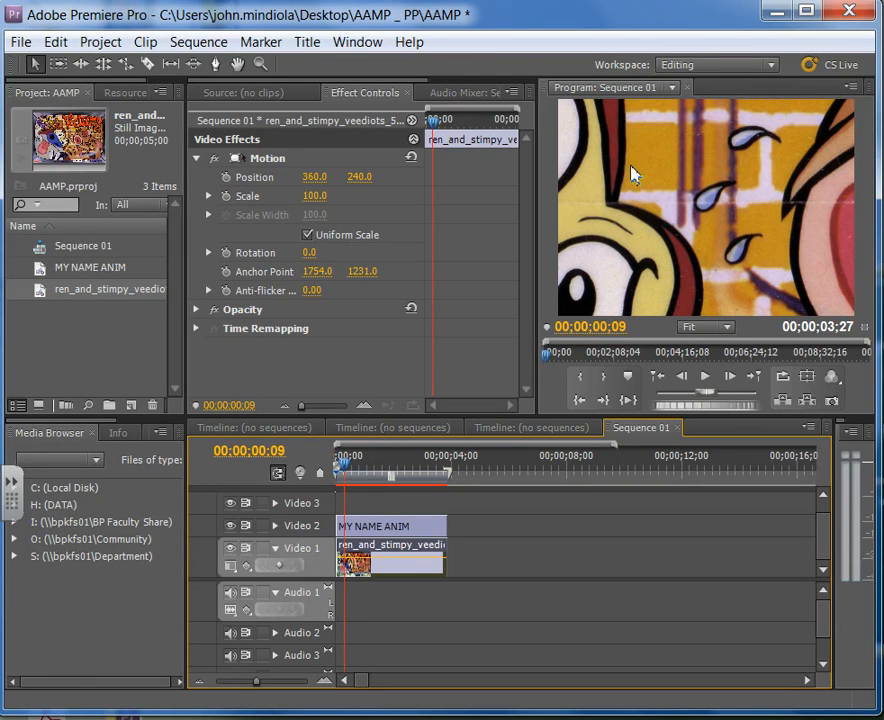
click(705, 327)
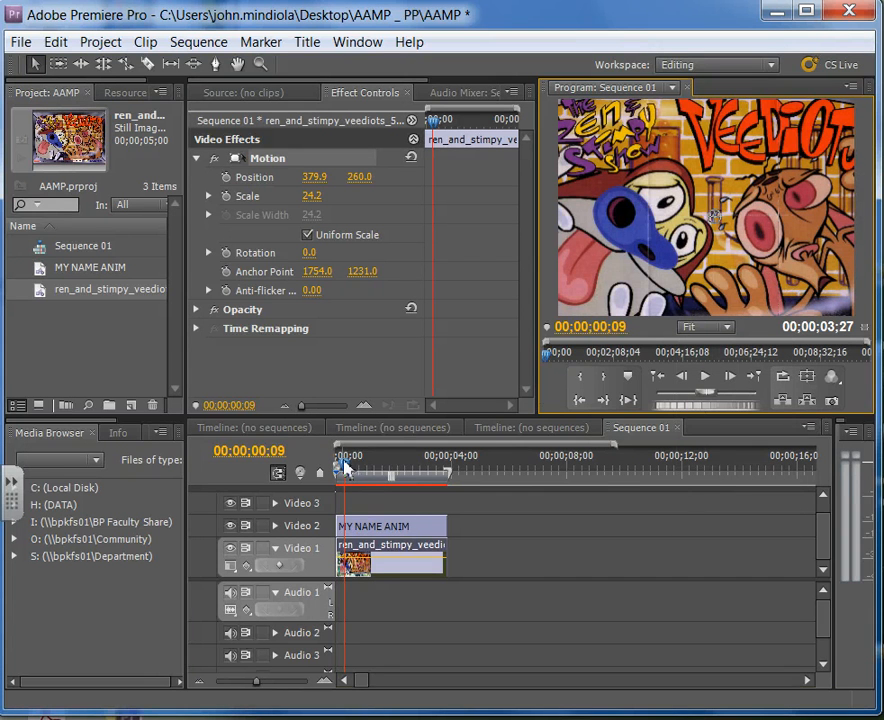
drag(345, 470, 408, 470)
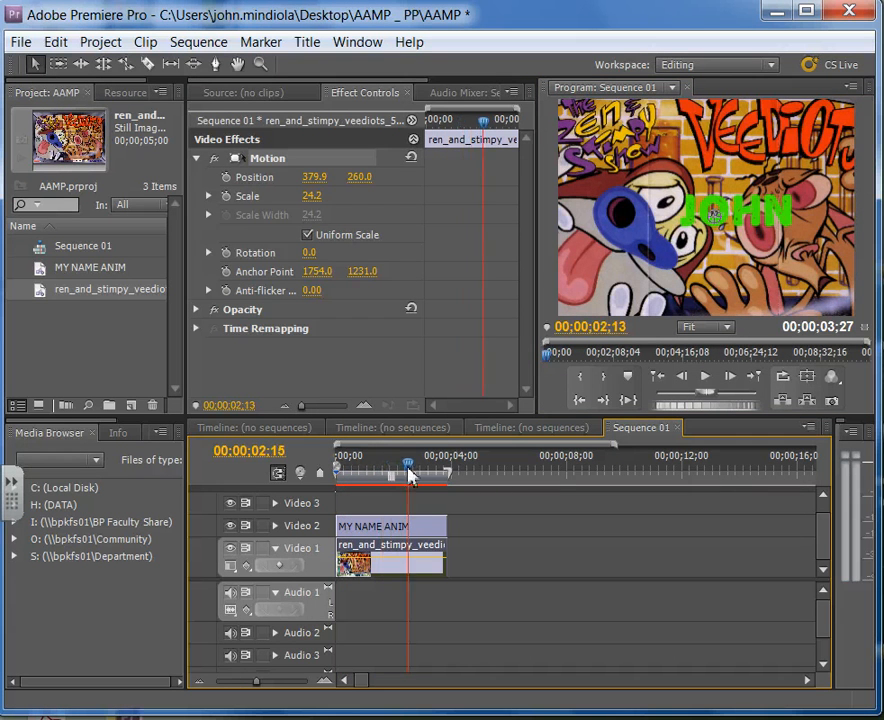
drag(410, 473, 448, 473)
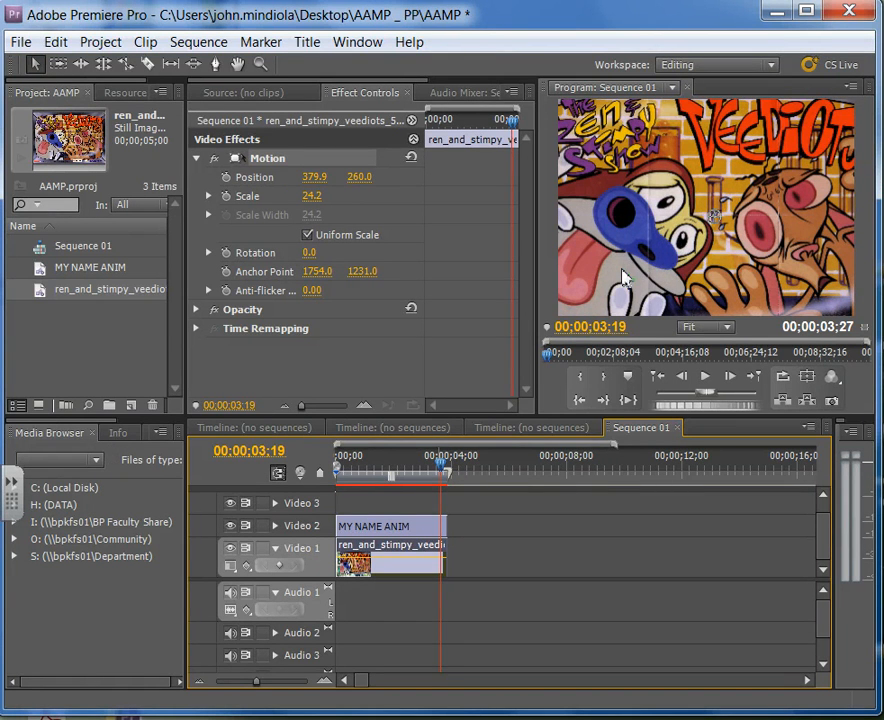
mouse_move(388, 335)
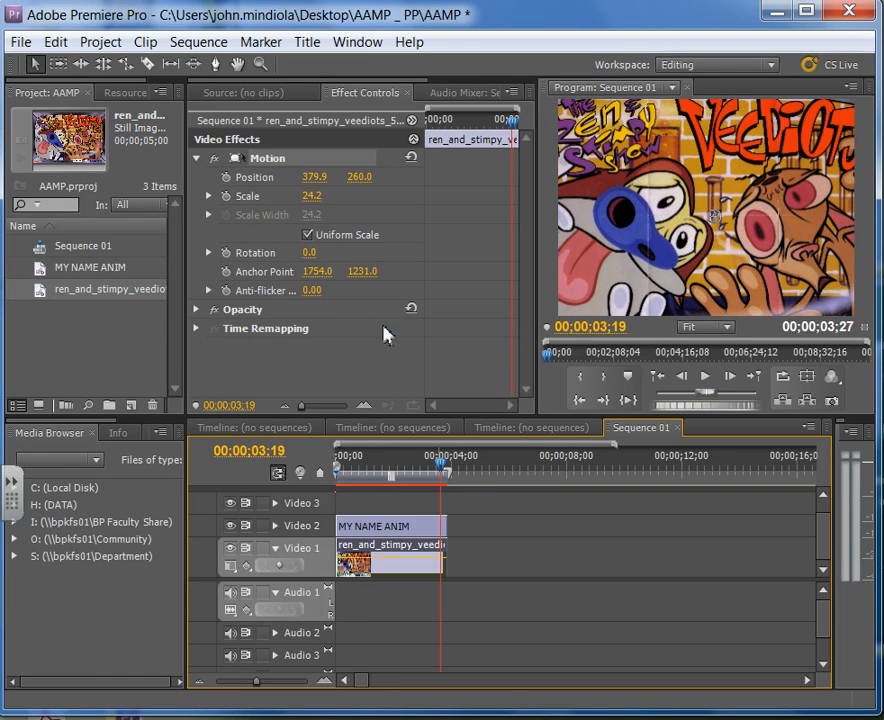
mouse_move(448, 352)
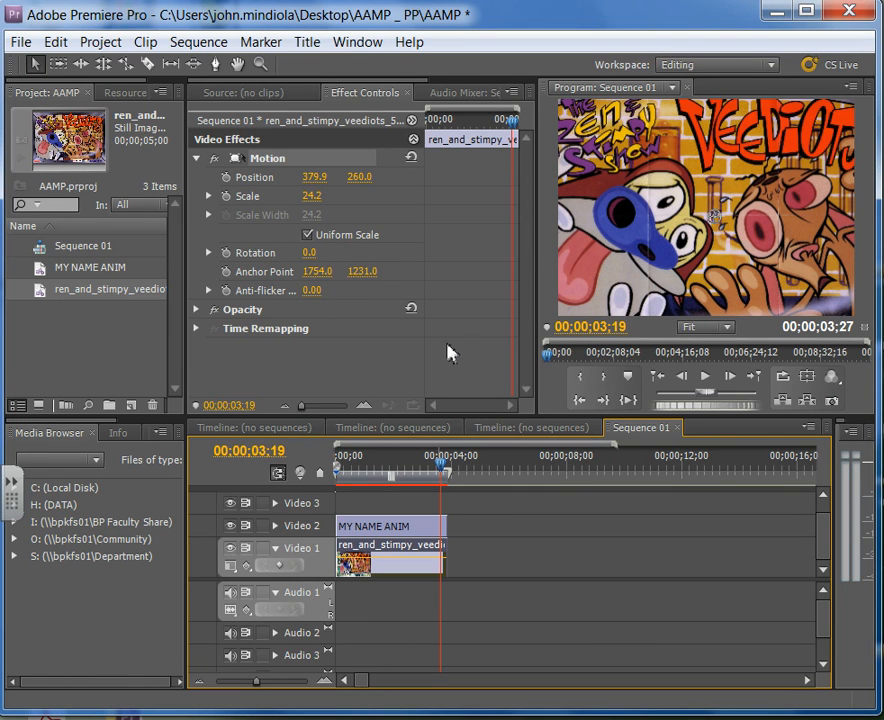
mouse_move(390, 393)
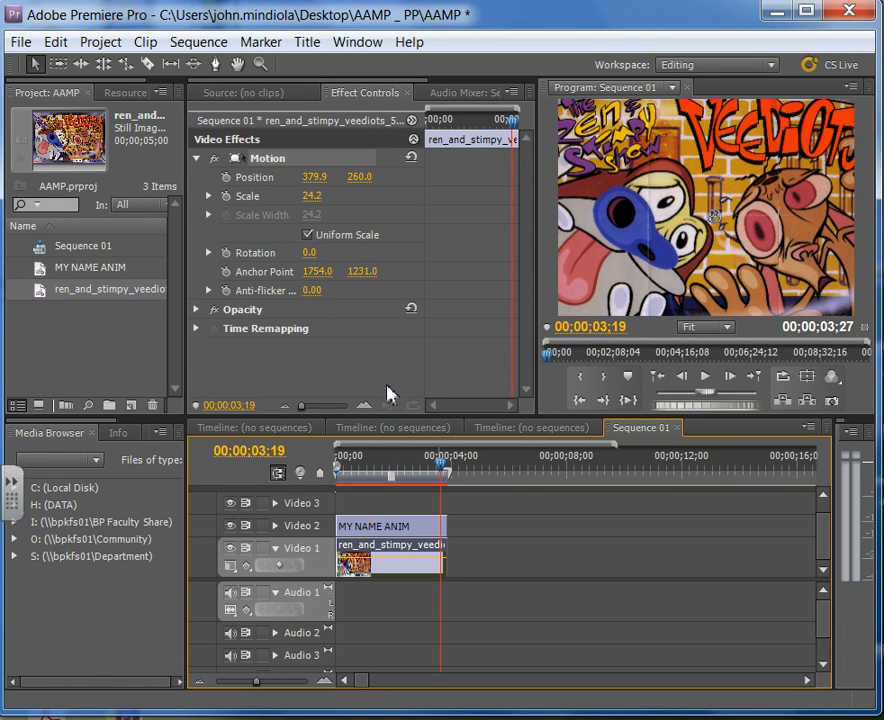